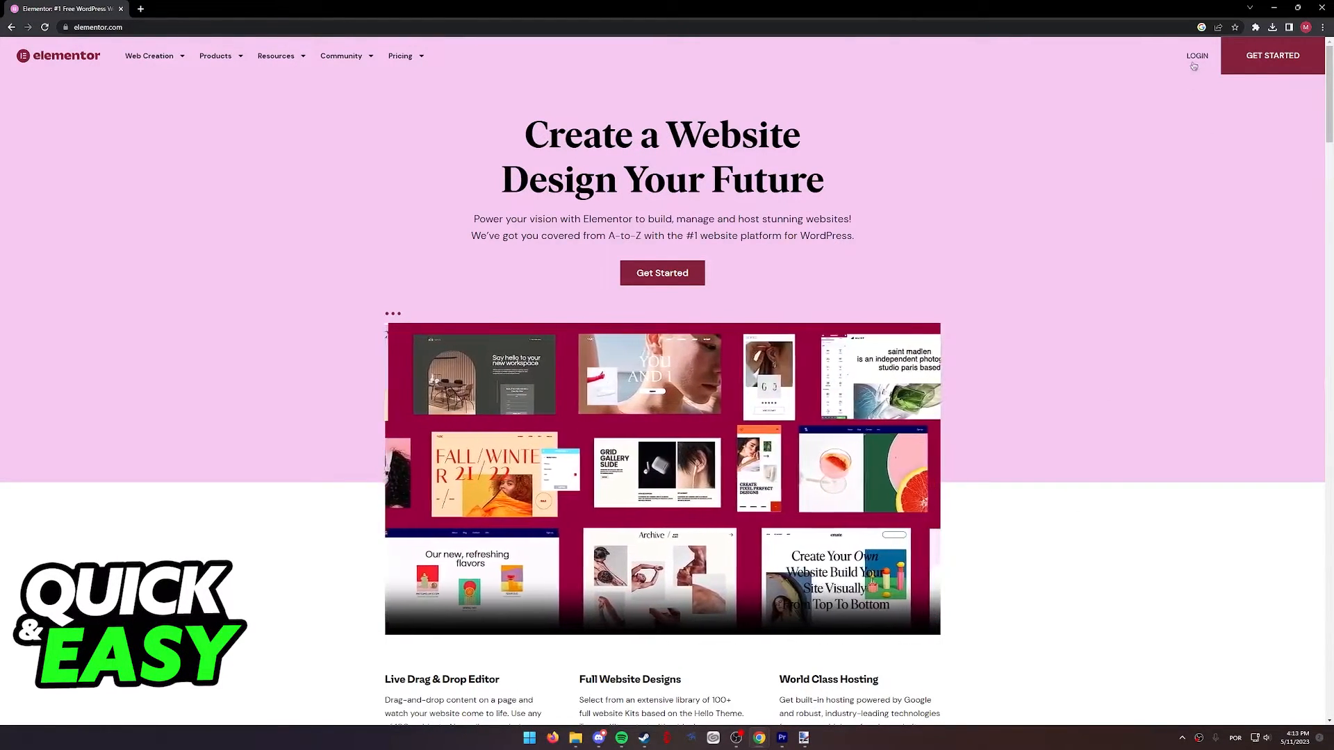
Step: Log in to the editor and filter the widget list with 'test' for testimonial widgets
{"action": "left_click", "coordinate": [1196, 56]}
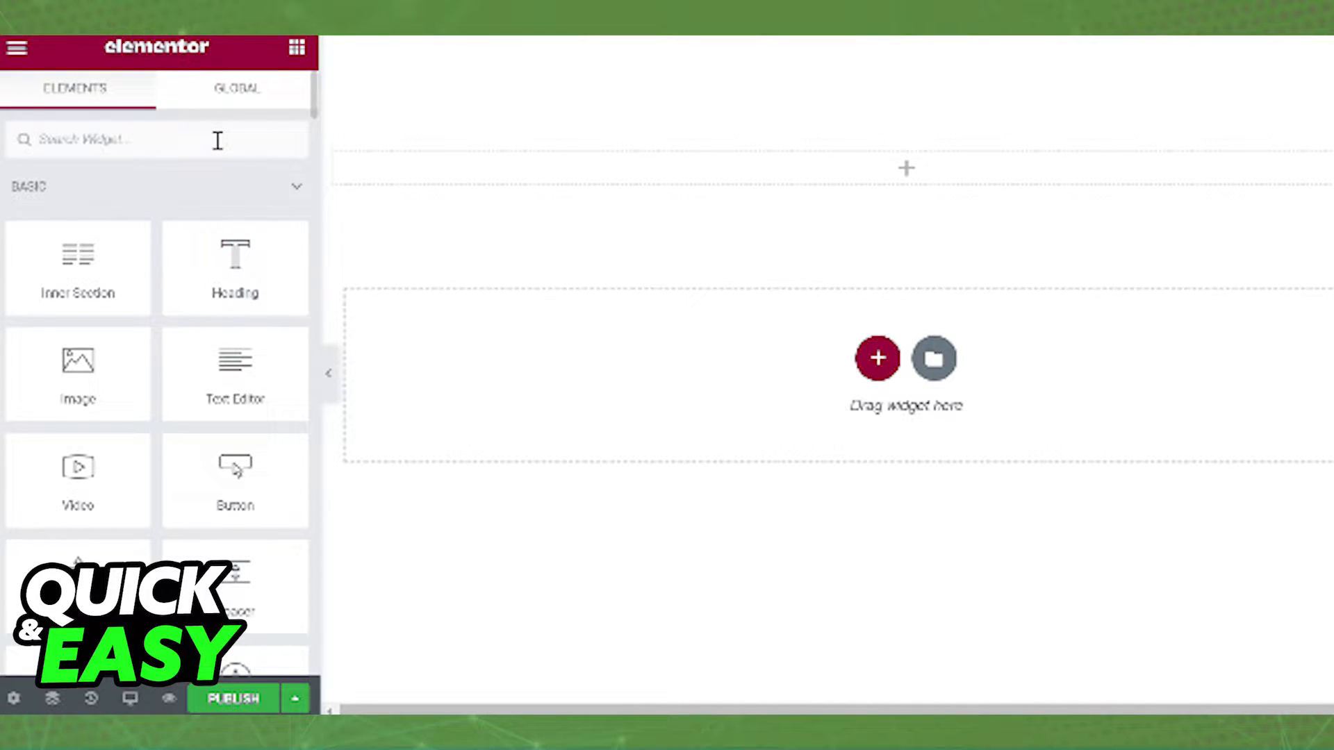
{"action": "type", "text": "test"}
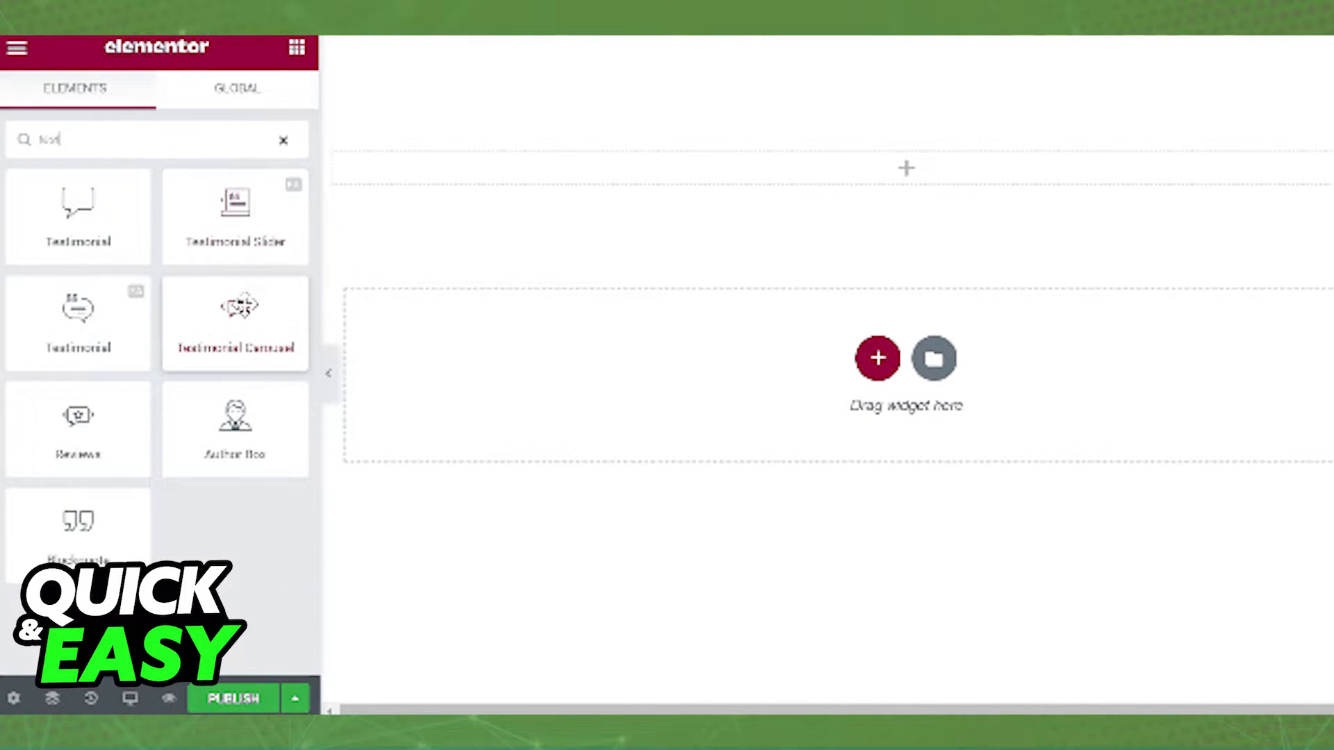